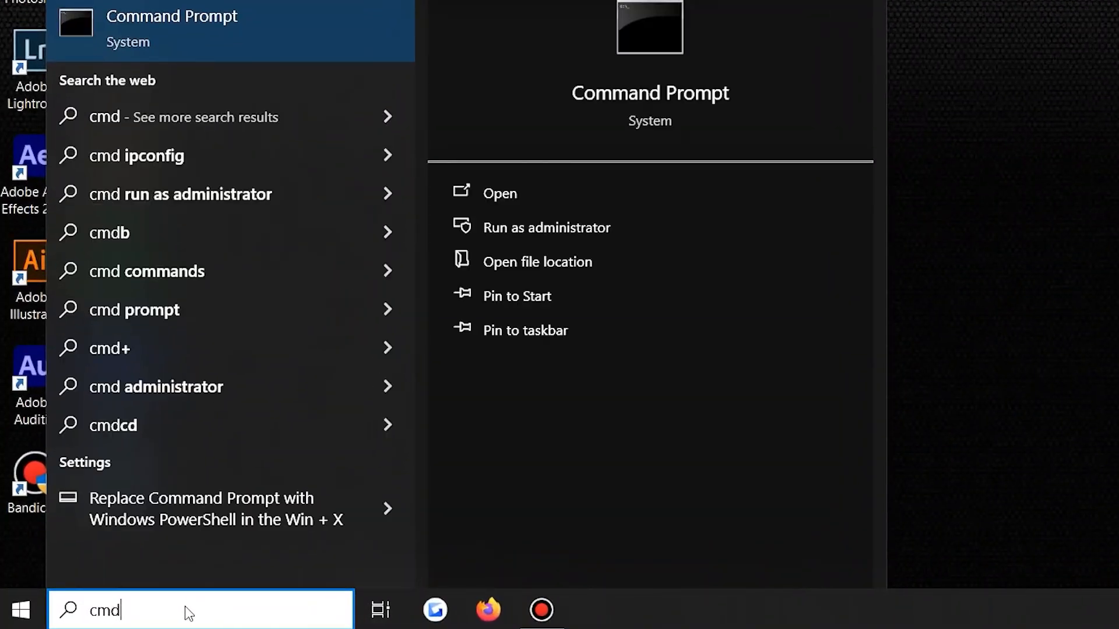
Run DISM /Online /Cleanup-image /Restorehealth in an administrator Command Prompt.
click(546, 227)
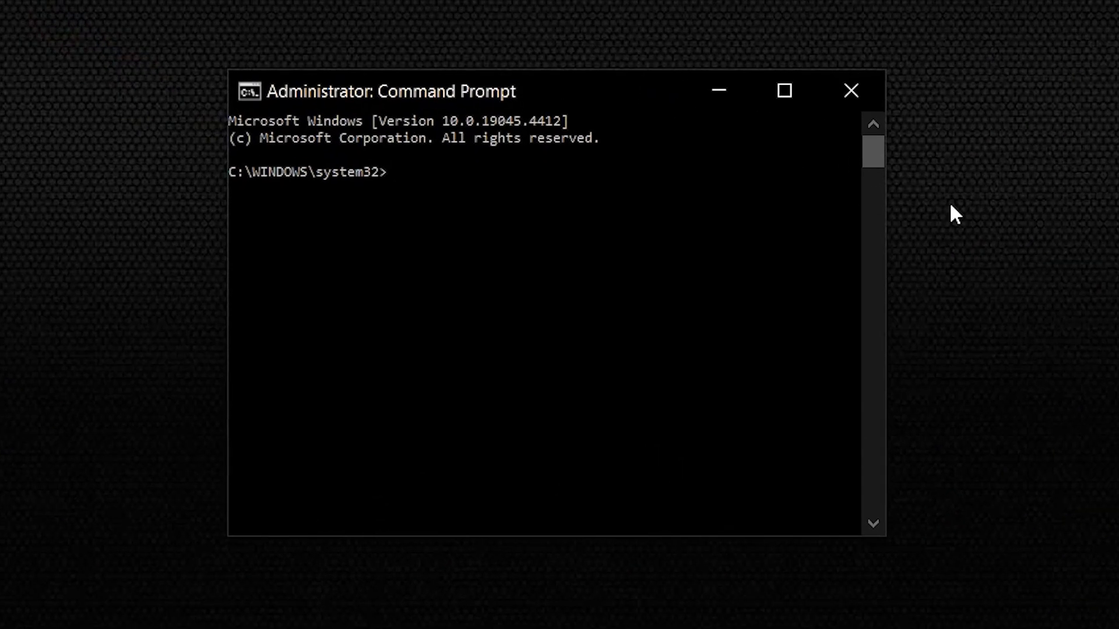
text(DISM /Online /Cleanup-image /Restorehealth)
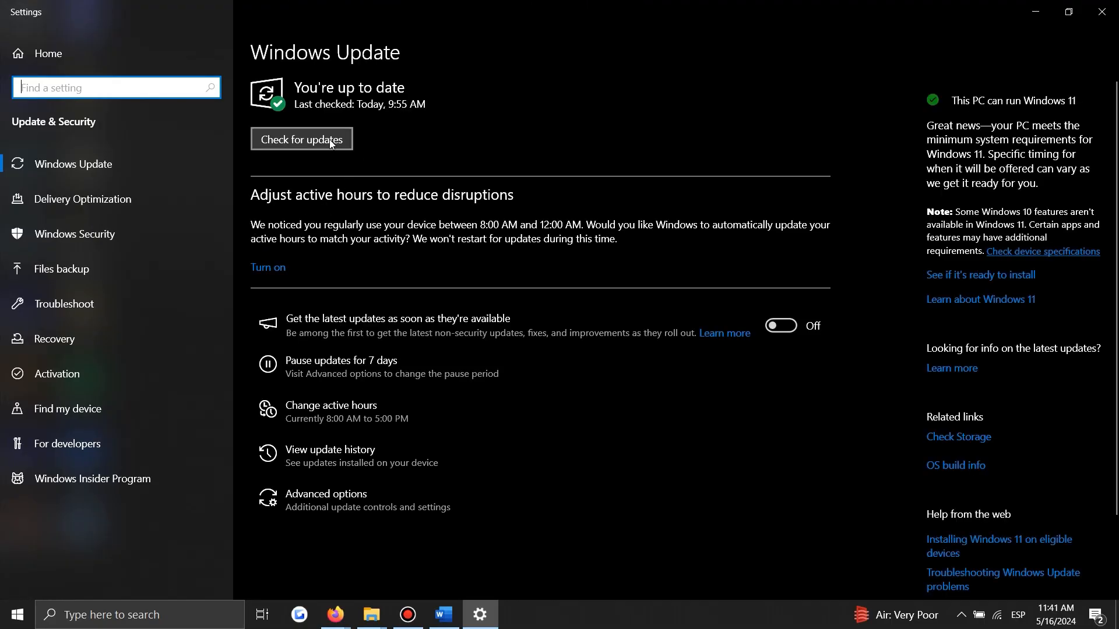
Check for updates in Update & Security > Windows Update, confirming the PC is up to date.
click(301, 138)
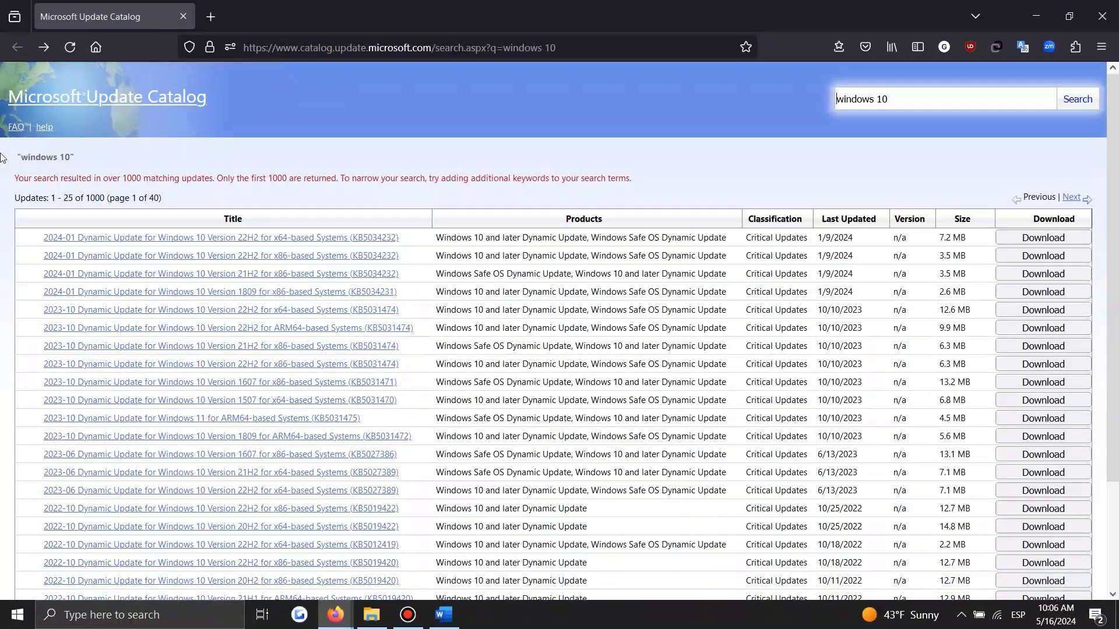
mouse_move(321, 123)
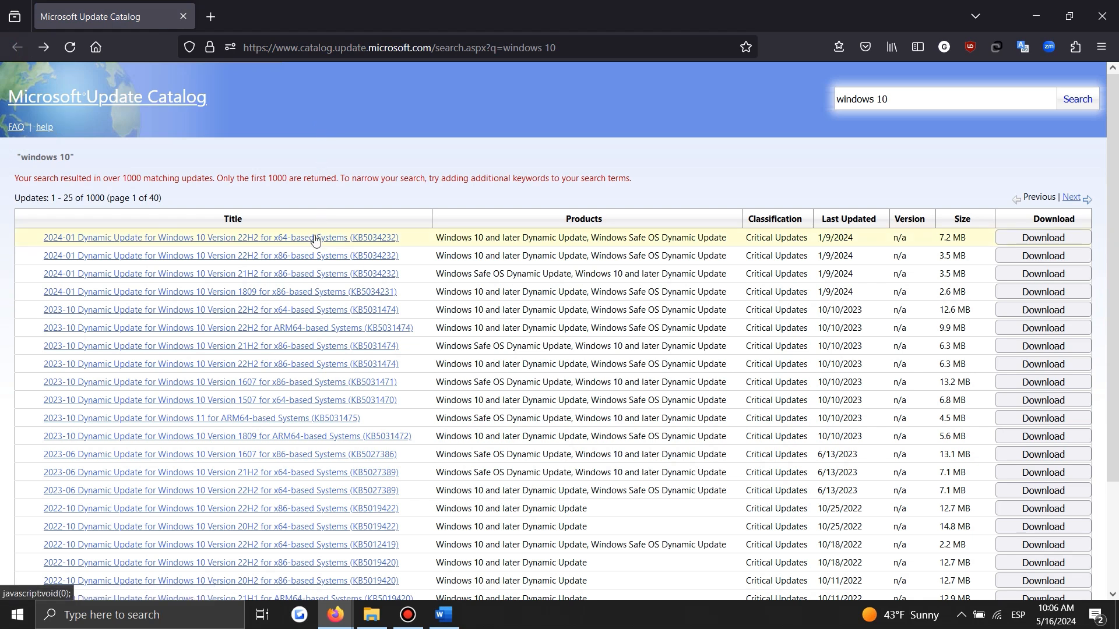
Open the KB5034232 x64 Dynamic Update entry and request its download link.
click(221, 237)
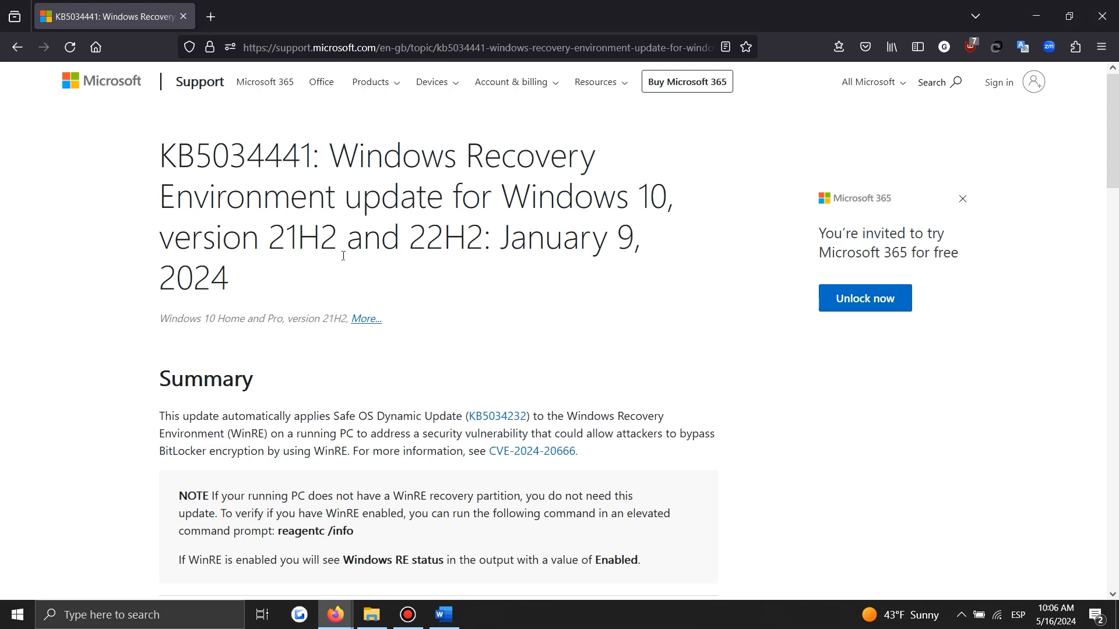
mouse_move(156, 241)
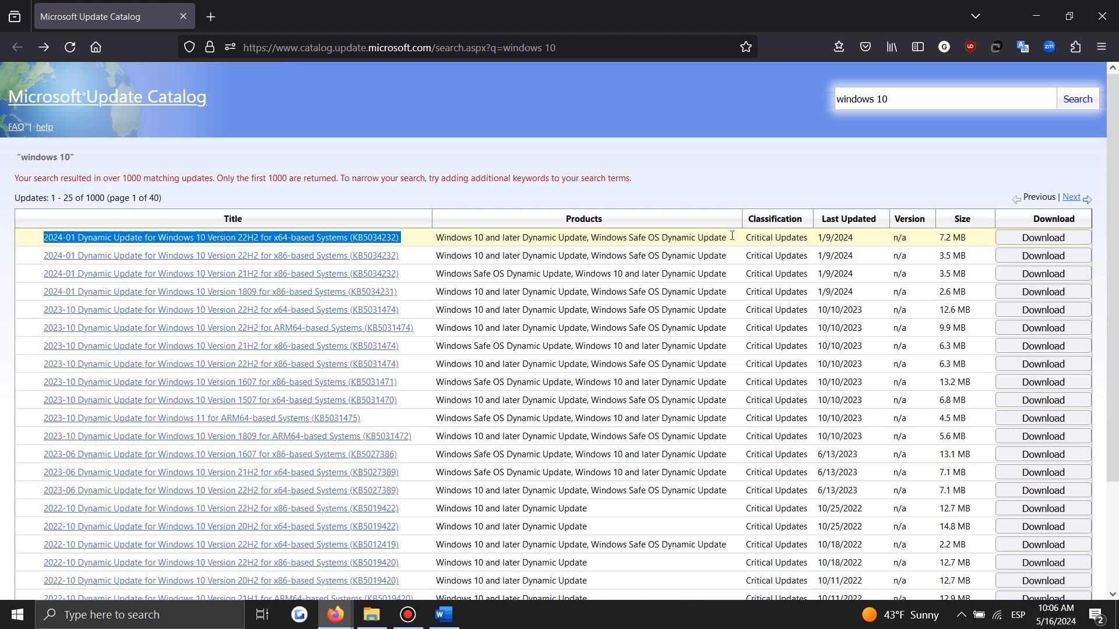
click(1043, 237)
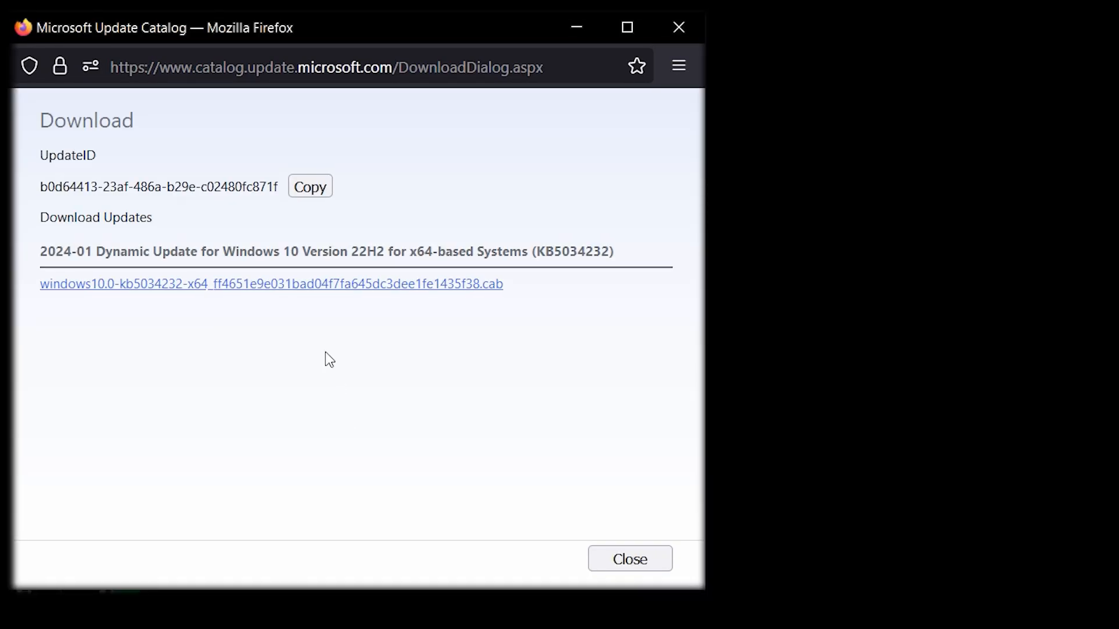
text(notepad)
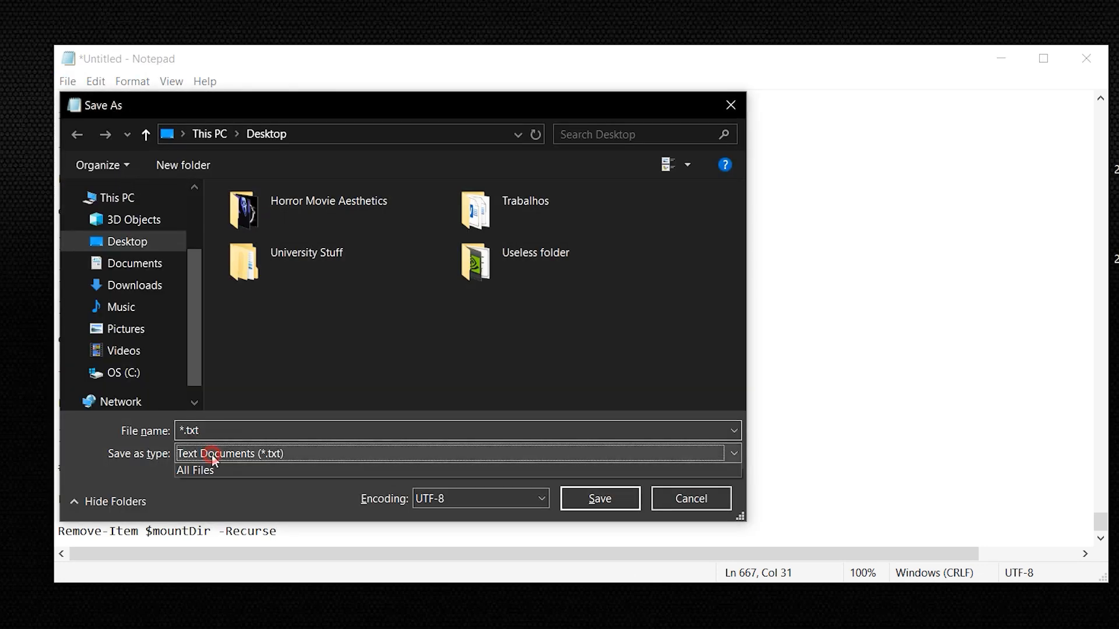
Save the script as PatchWinREScript_2004plus.ps1 using the All Files type.
click(194, 470)
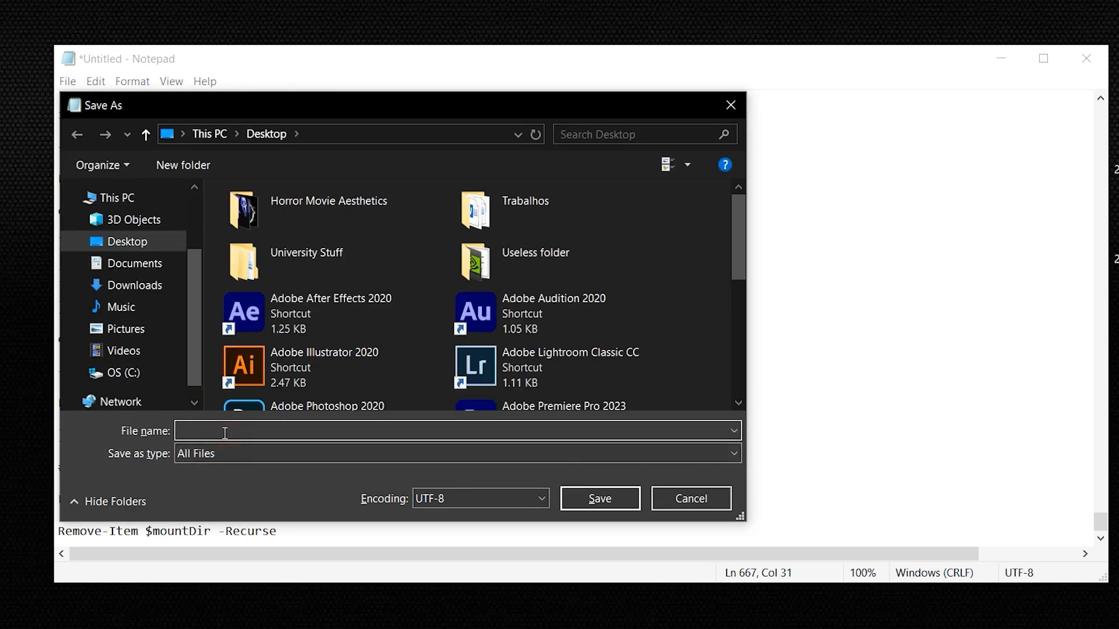
text(PatchWinREScript_2004plus.ps1)
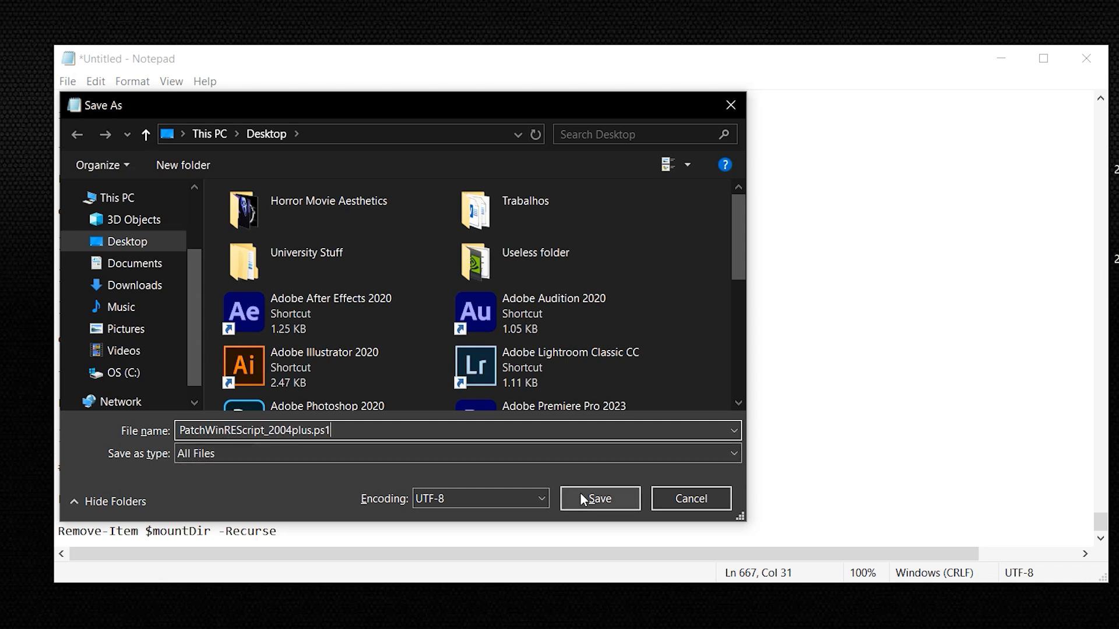
Run PatchWinREScript_2004plus.ps1 with PowerShell, giving the KB5034232 .cab path as packagePath.
right_click(454, 146)
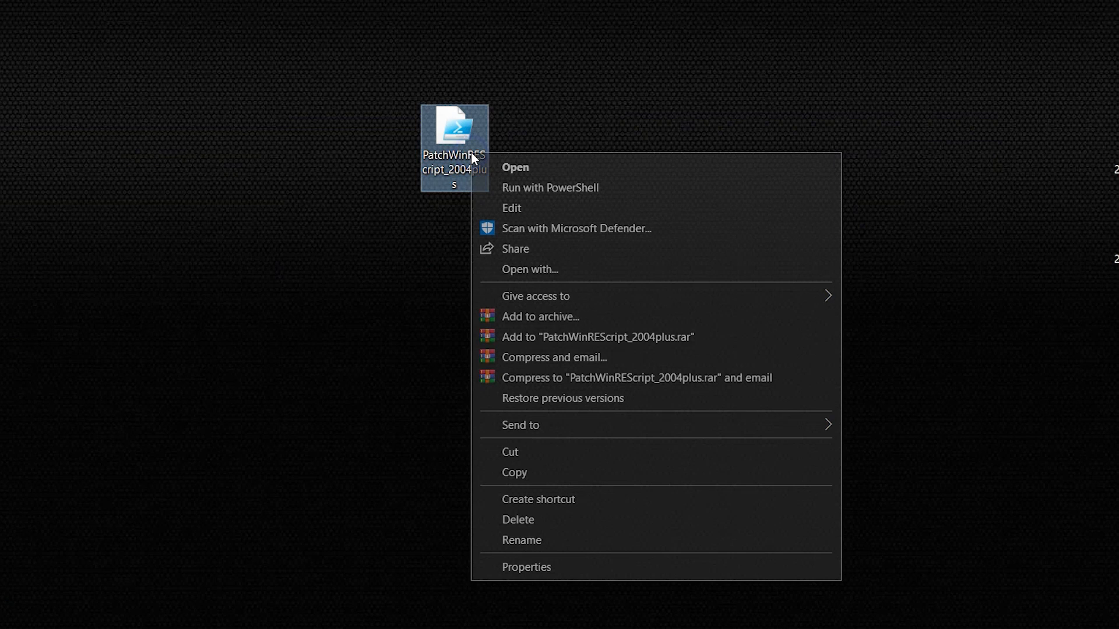
mouse_move(531, 189)
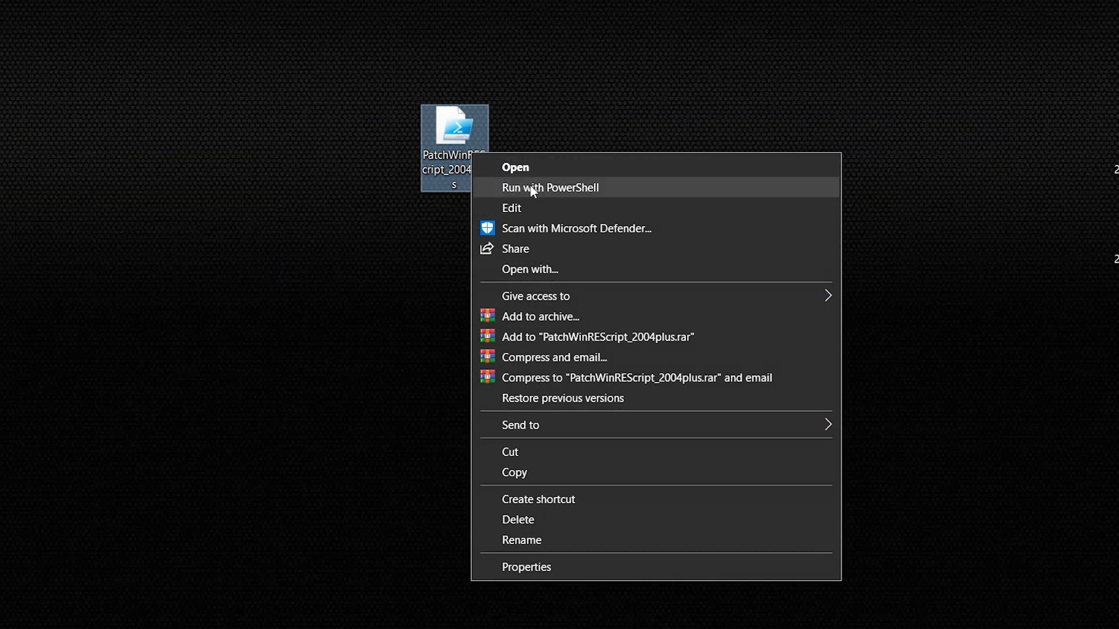
click(549, 187)
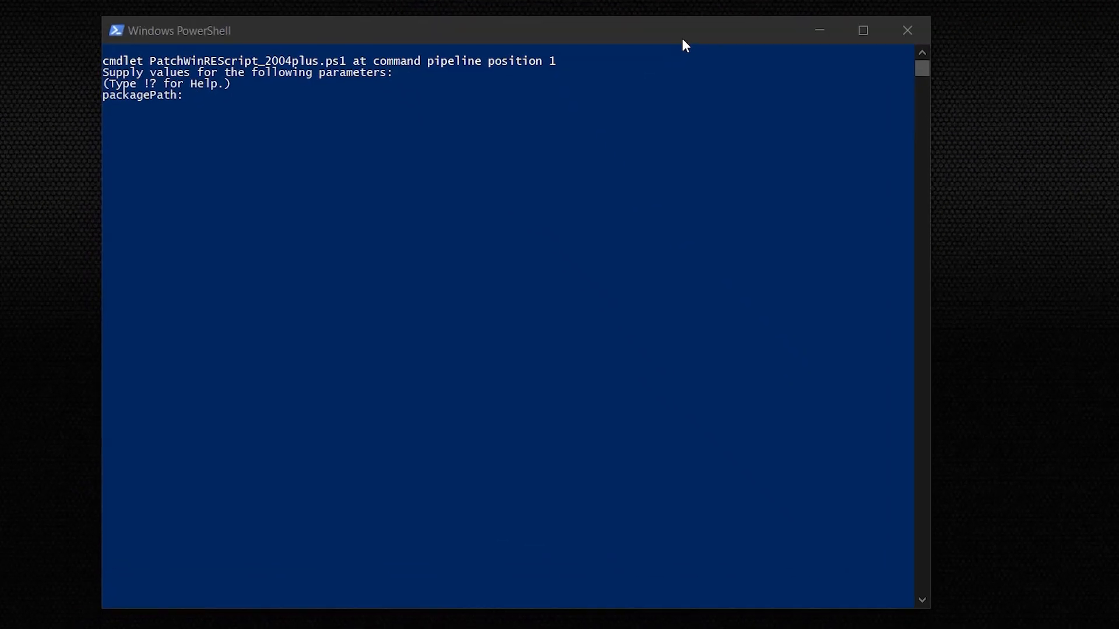
text(C:\Users\guilh\OneDrive\Ambiente de Trabalho\windows10.0-kb5034232-x64_ff4651e9e031bad04f7fa645dc3dee1fe1435f38.cab)
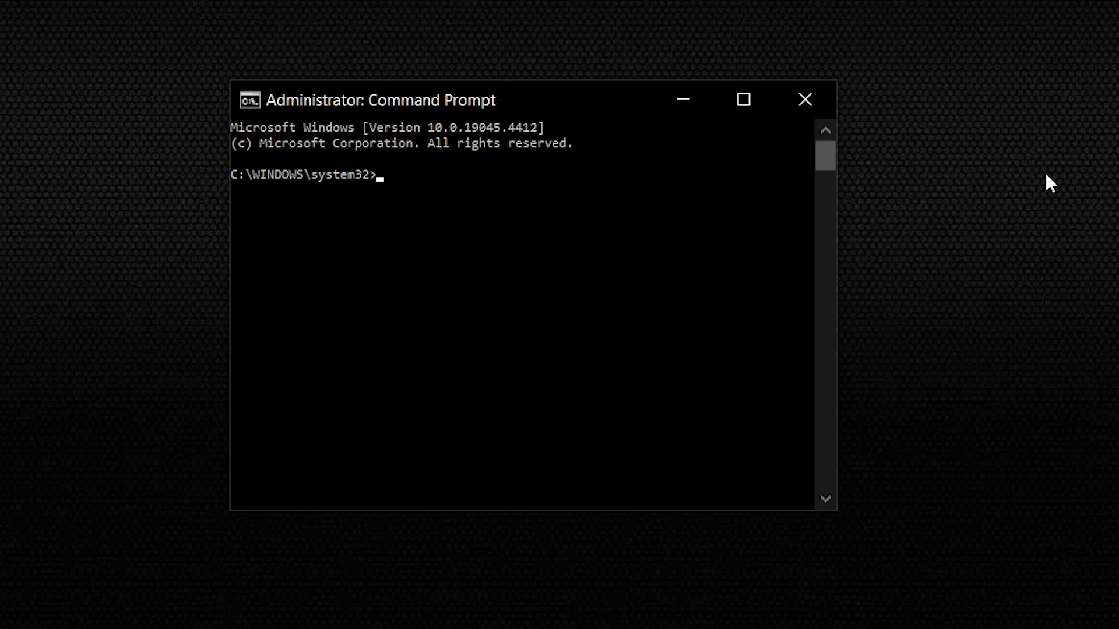
Stop the Windows Update service with net stop wuauserv, then run net start.
text(net stop wuauserv)
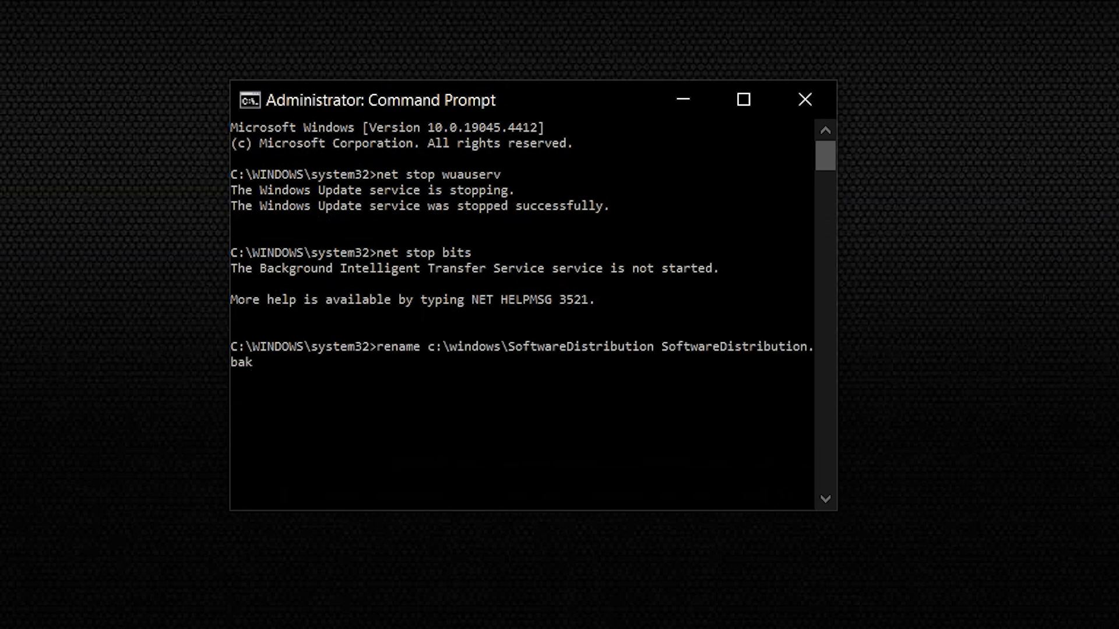
text(net start)
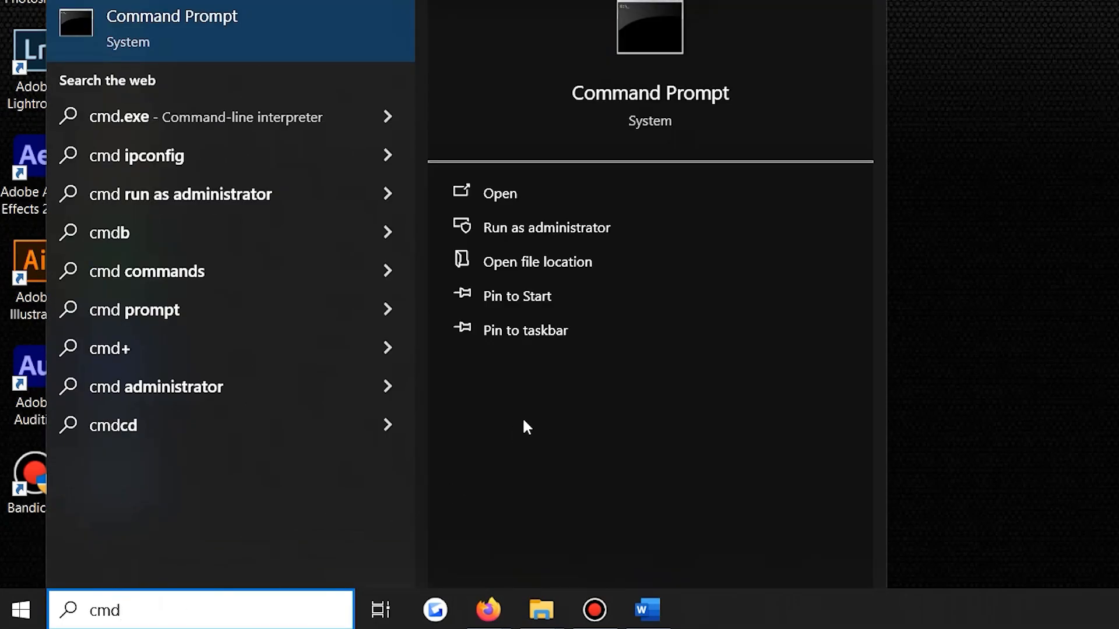
Run SFC /scannow in an administrator Command Prompt.
click(546, 227)
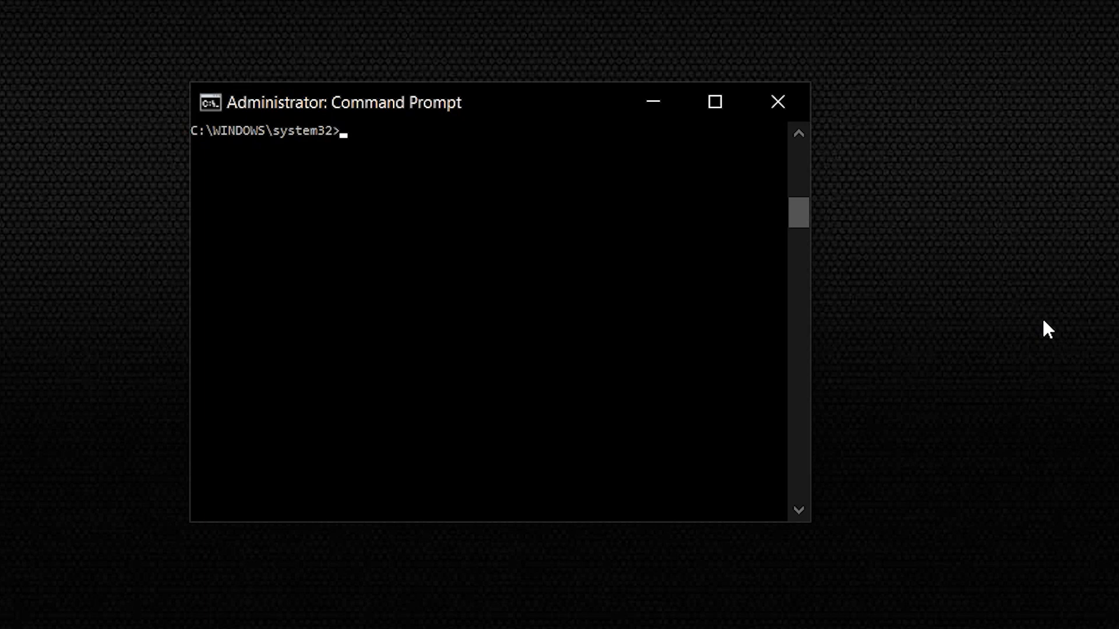
text(SFC /scannow)
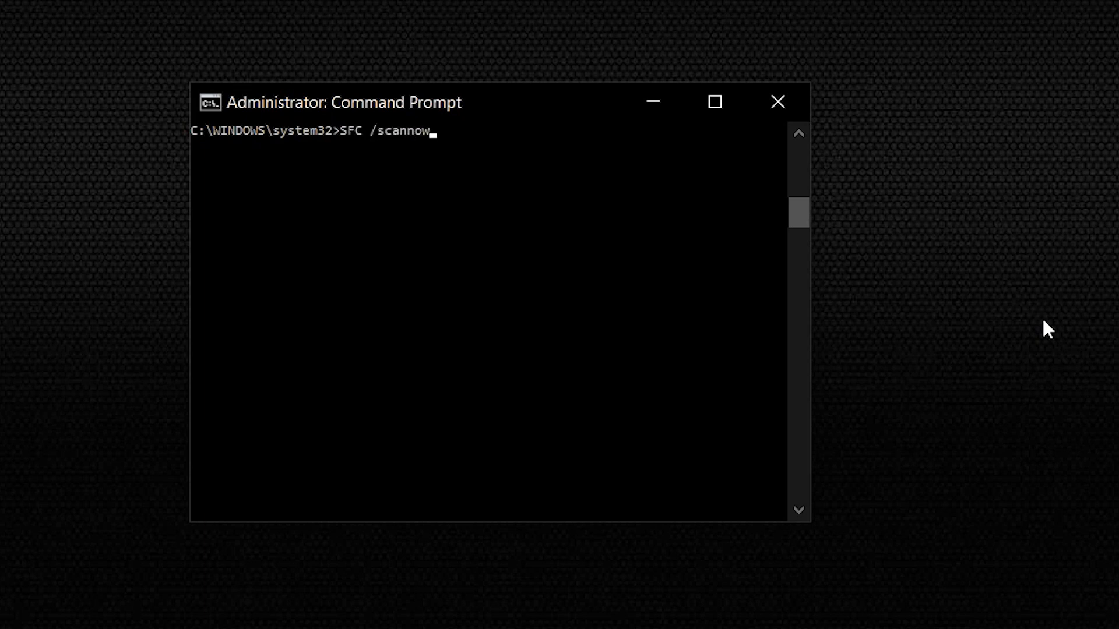
key(enter)
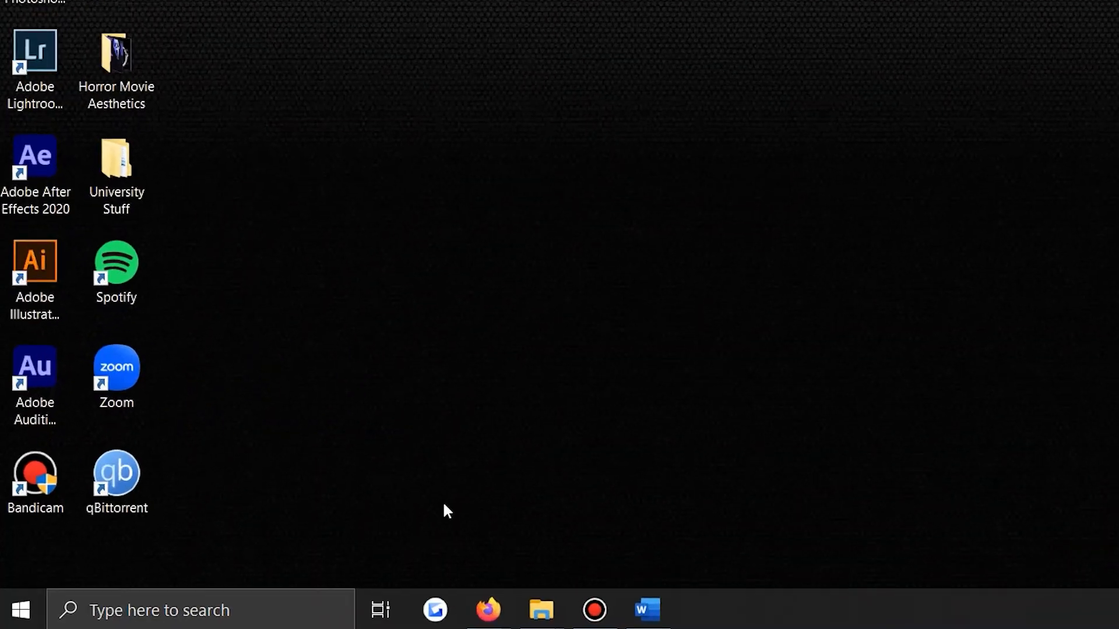
Open an administrator Command Prompt and check WinRE status with reagentc /info.
text(cmd)
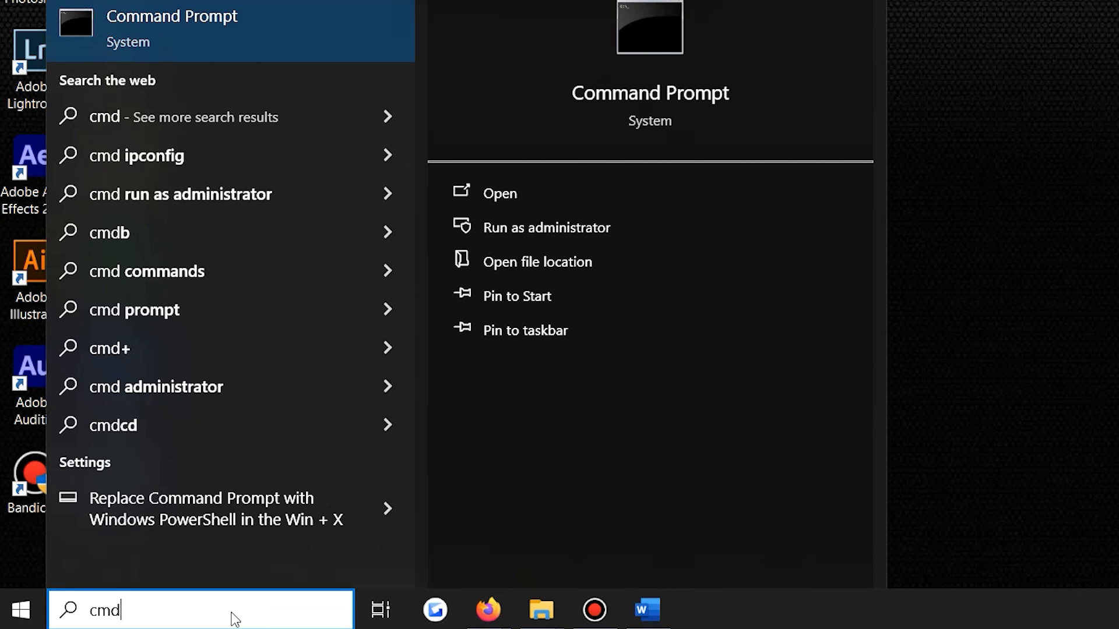
click(547, 226)
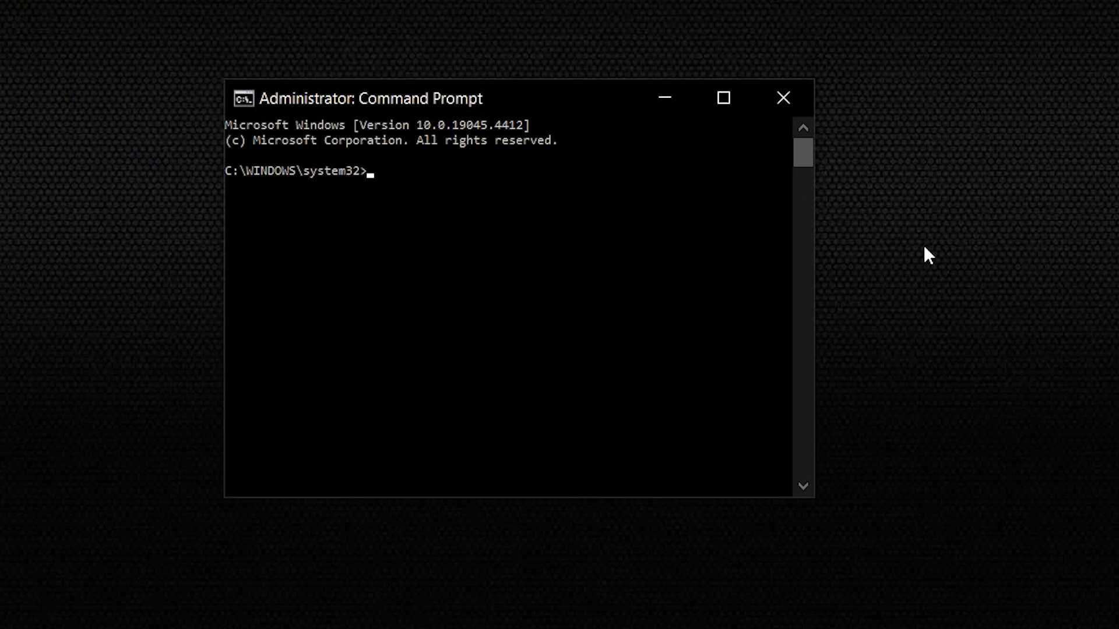
text(reagent)
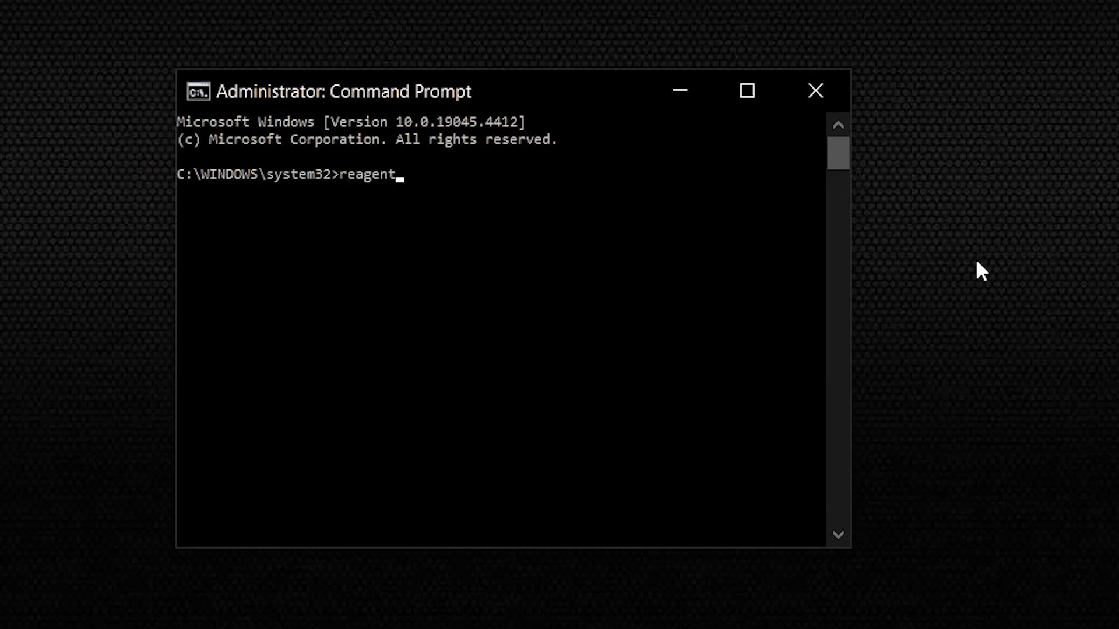
text(c/info)
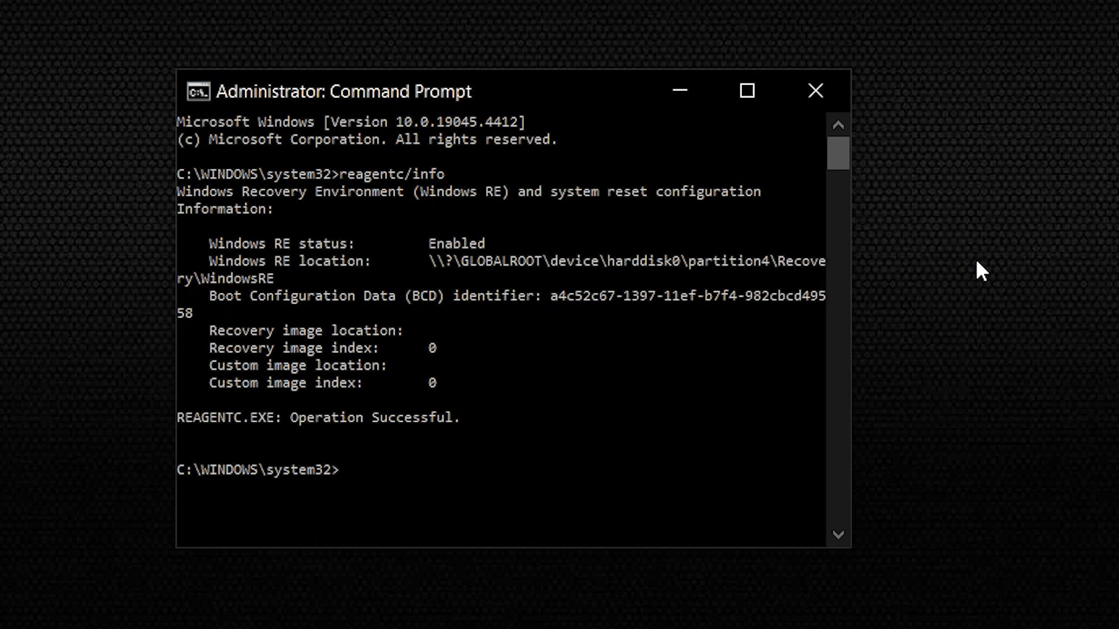
Disable WinRE with reagentc /disable and launch DiskPart.
text(reagentc)
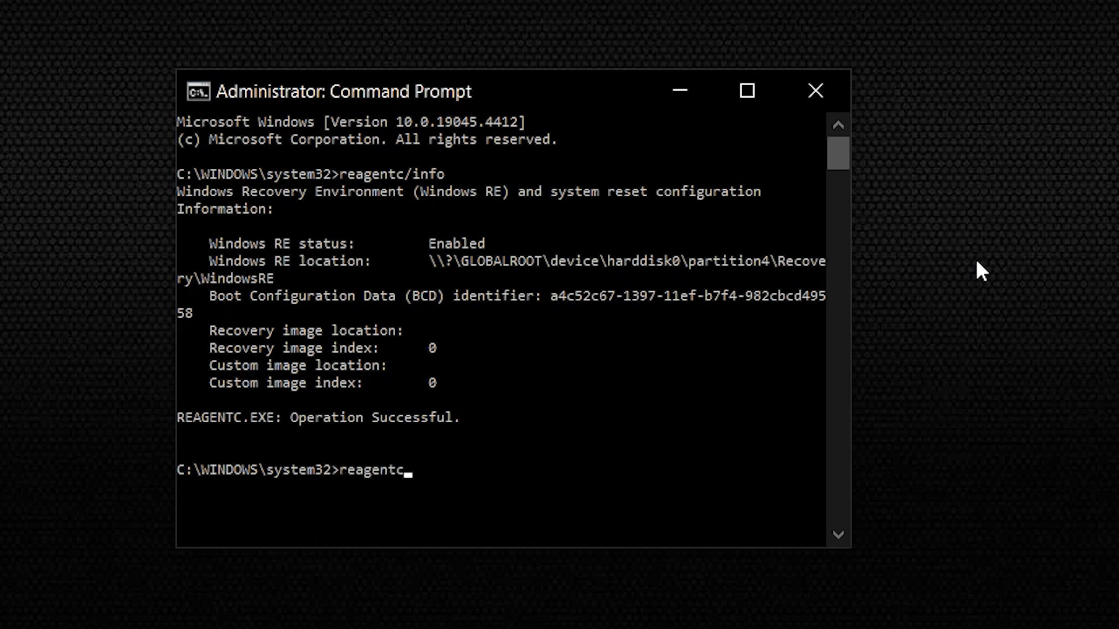
text(/disab)
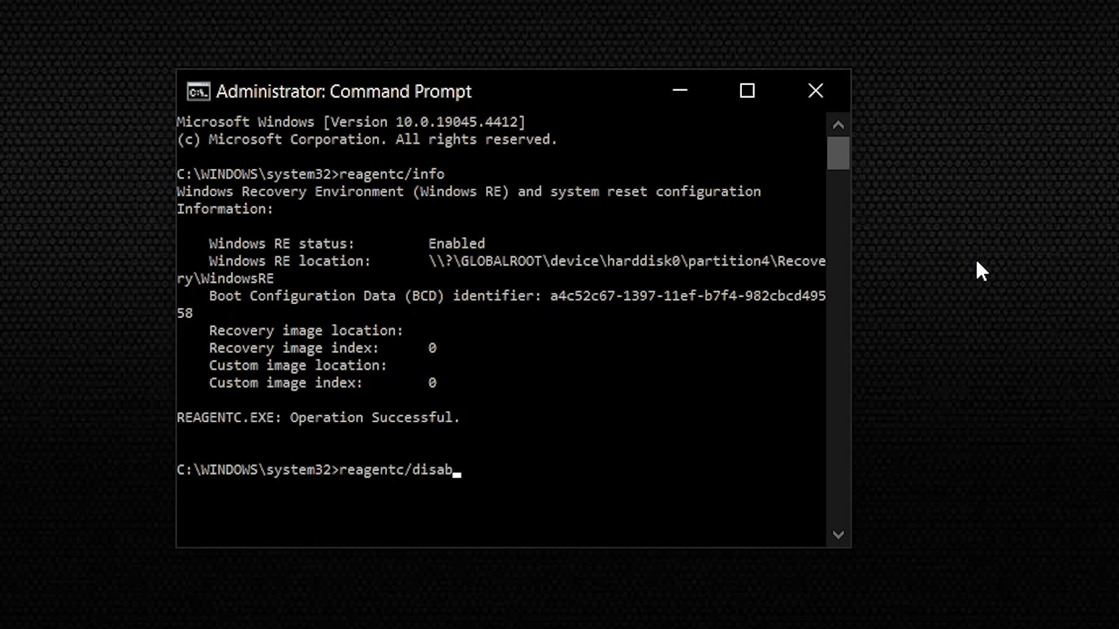
text(le)
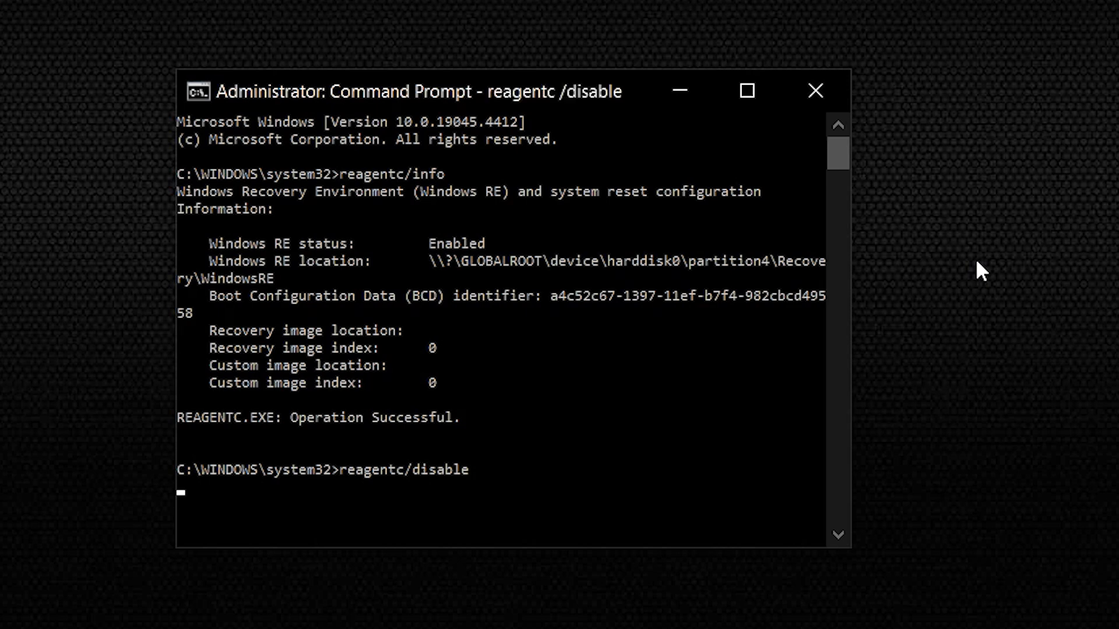
key(Enter)
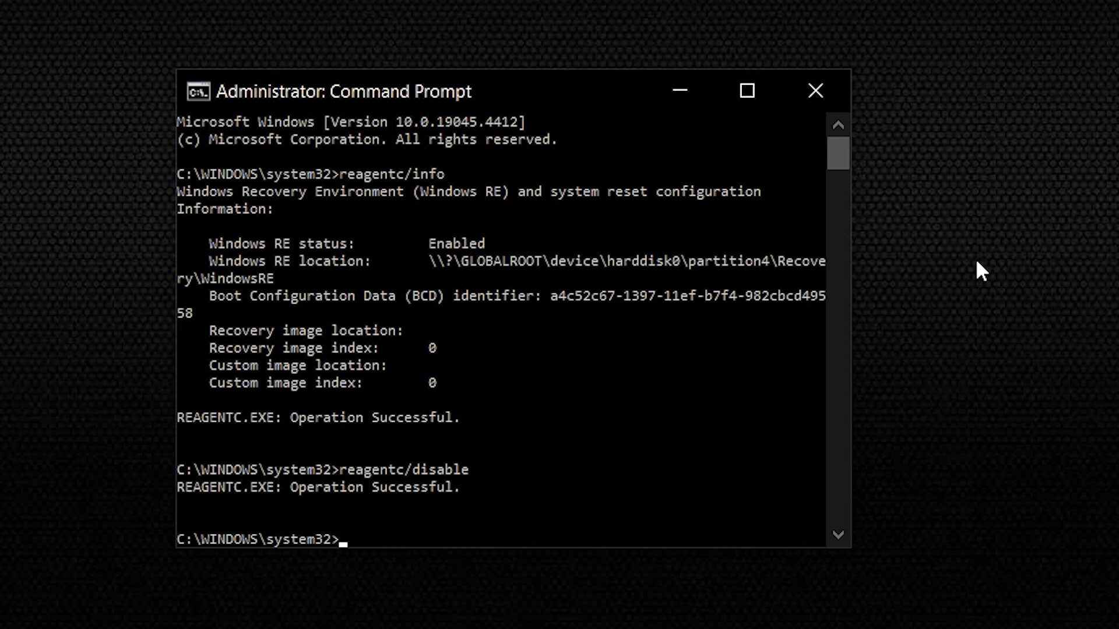
text(diskpart)
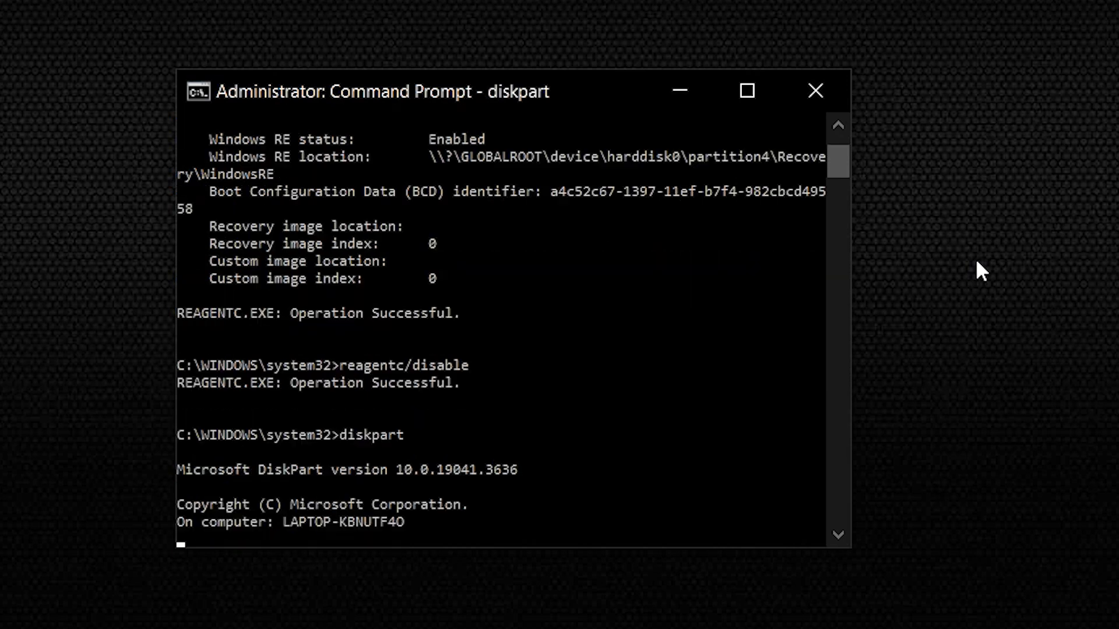
List disk 0's partitions, shrink partition 3 by 250 MB, and delete recovery partition 4 with override.
text(list disk)
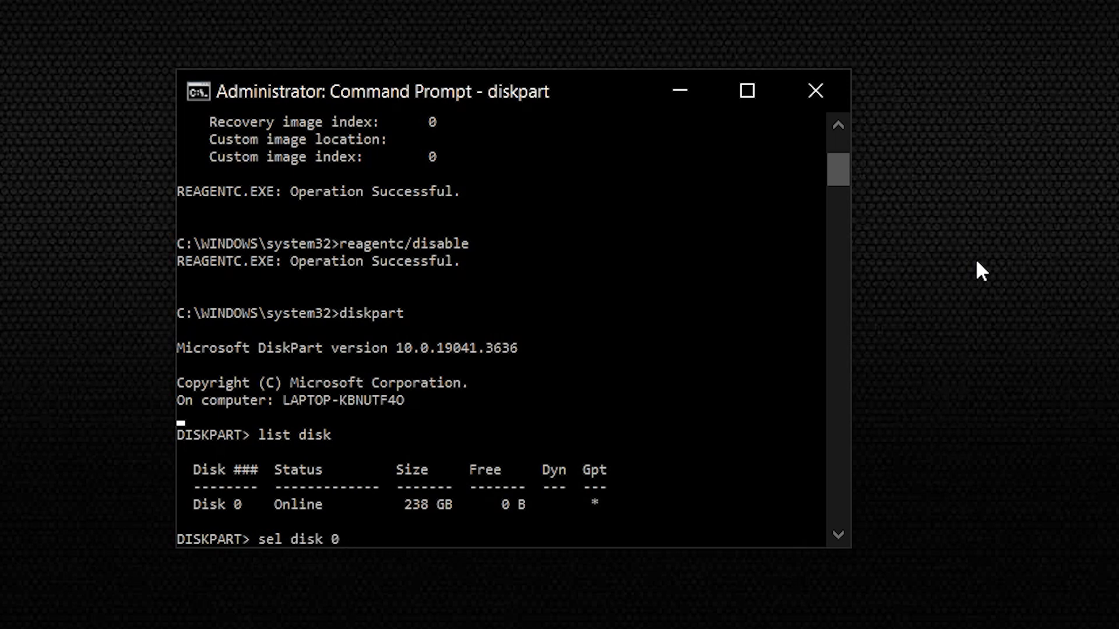
text(list part)
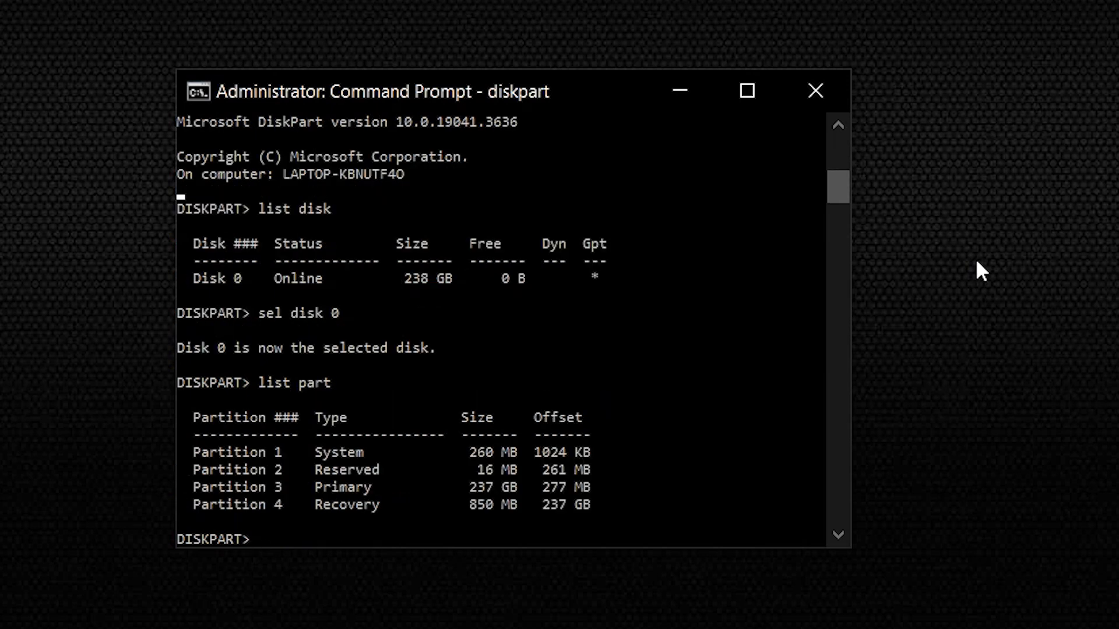
text(sel part 3)
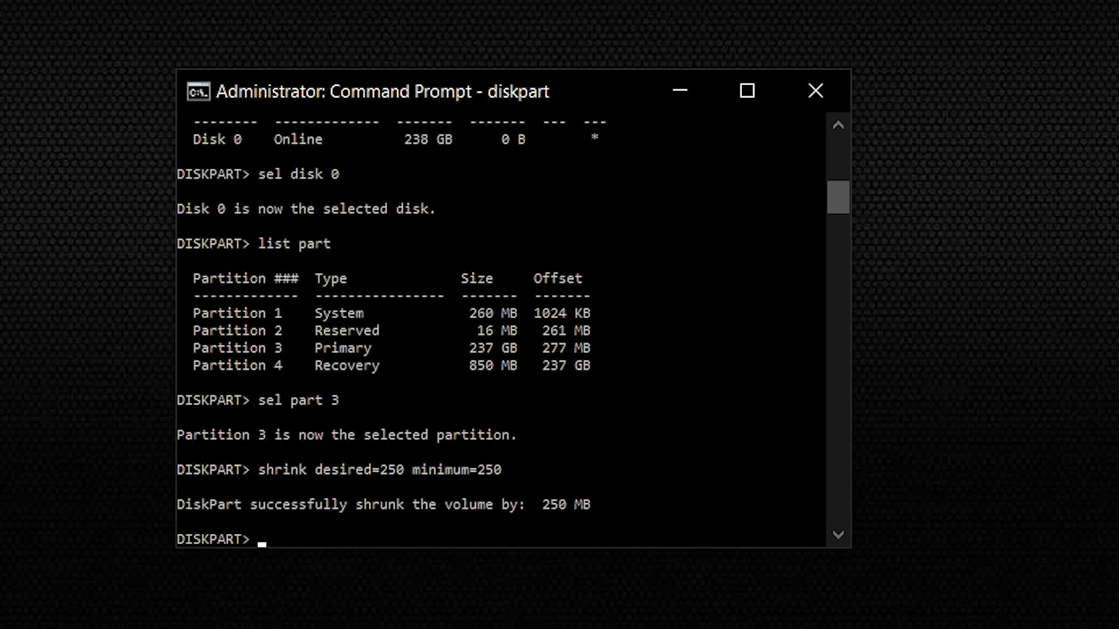
text(sel part 4)
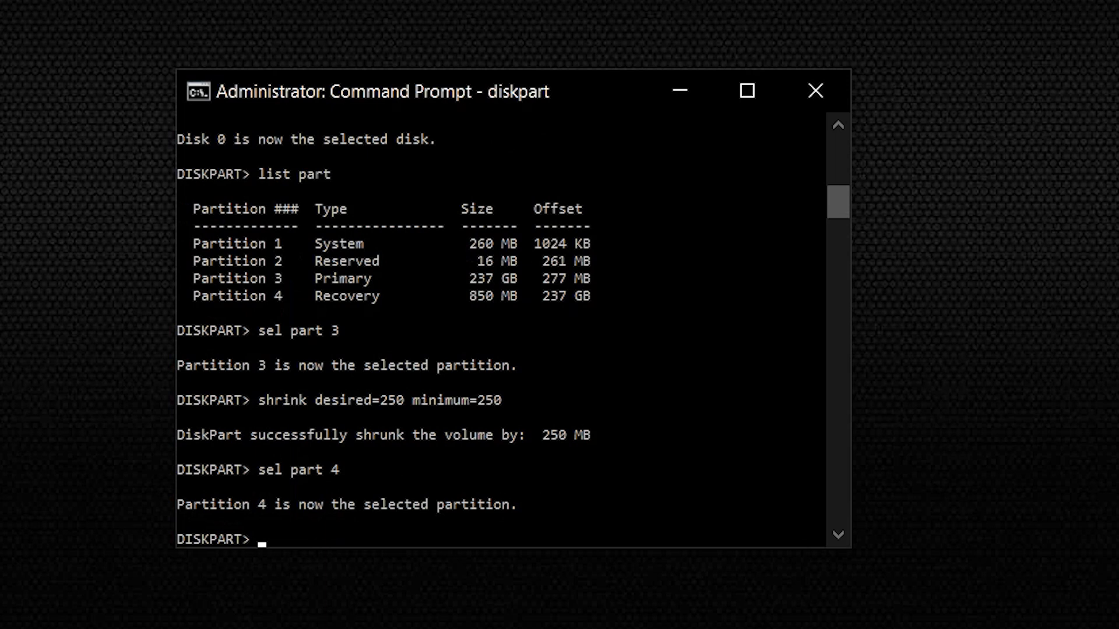
text(delete partition override)
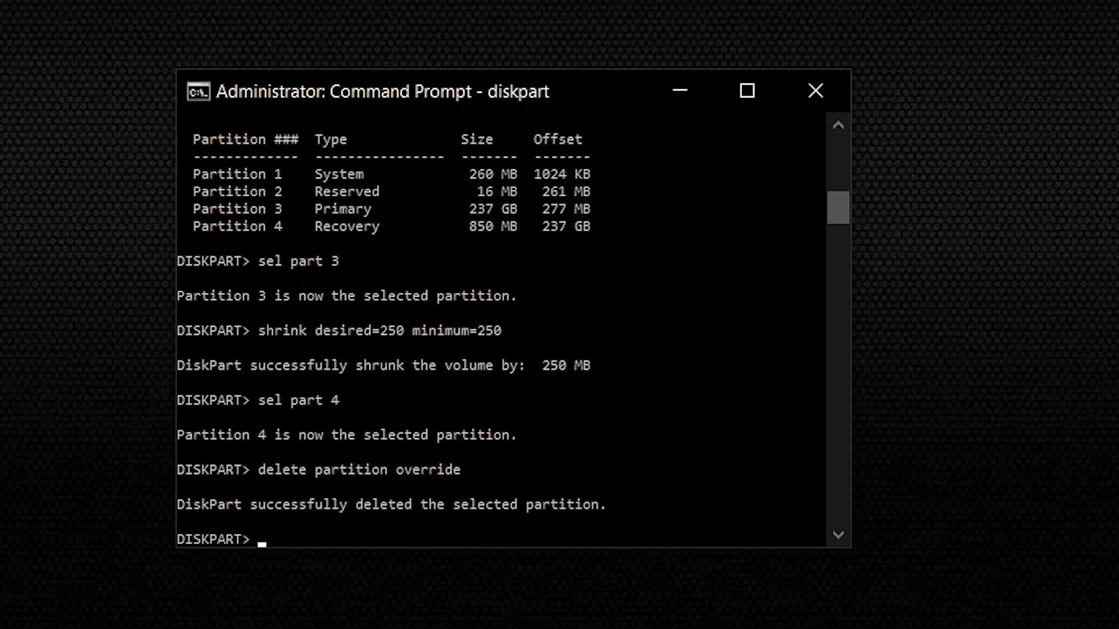
text(list disk)
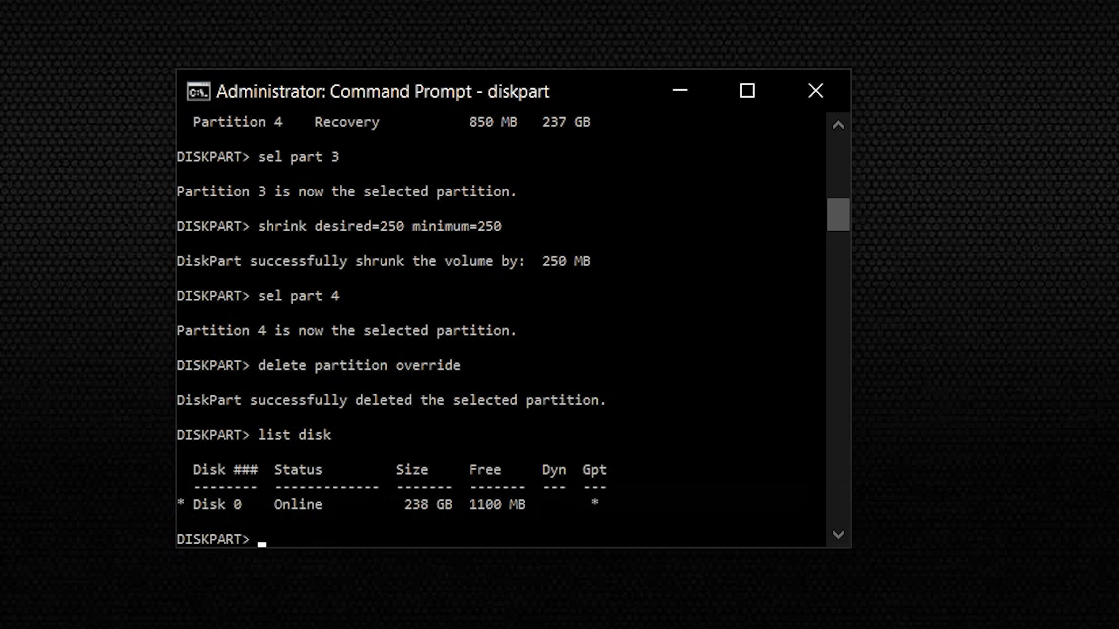
text(create partition primary id=de94bba4-06d1-4d40-a16a-bfd50179d6ac)
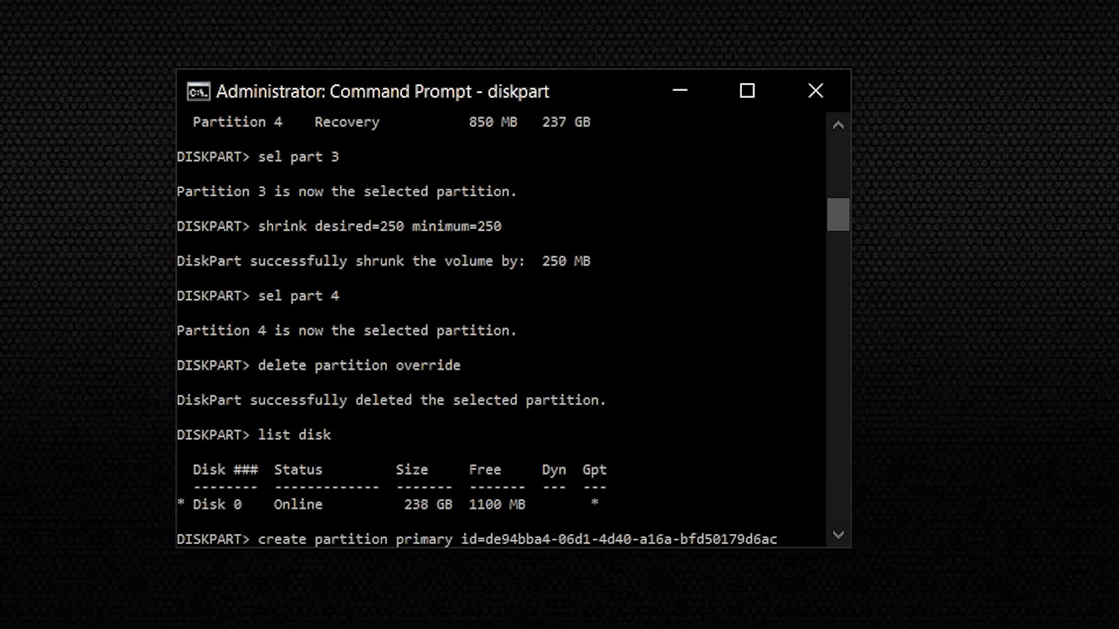
key(Return)
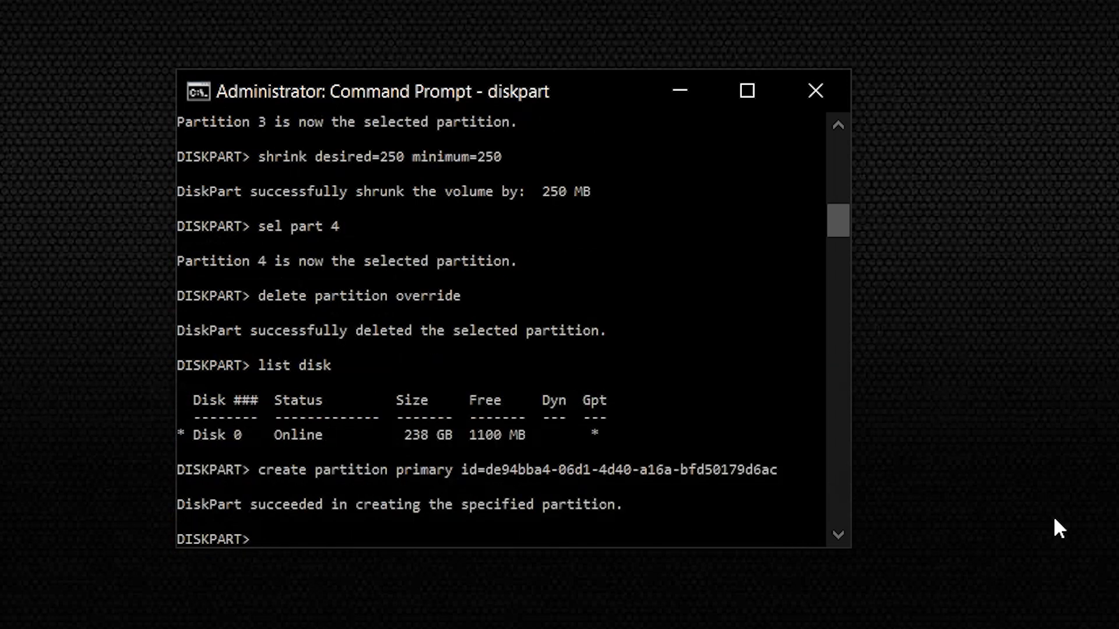
text(gpt attributes =0x8000000000000001)
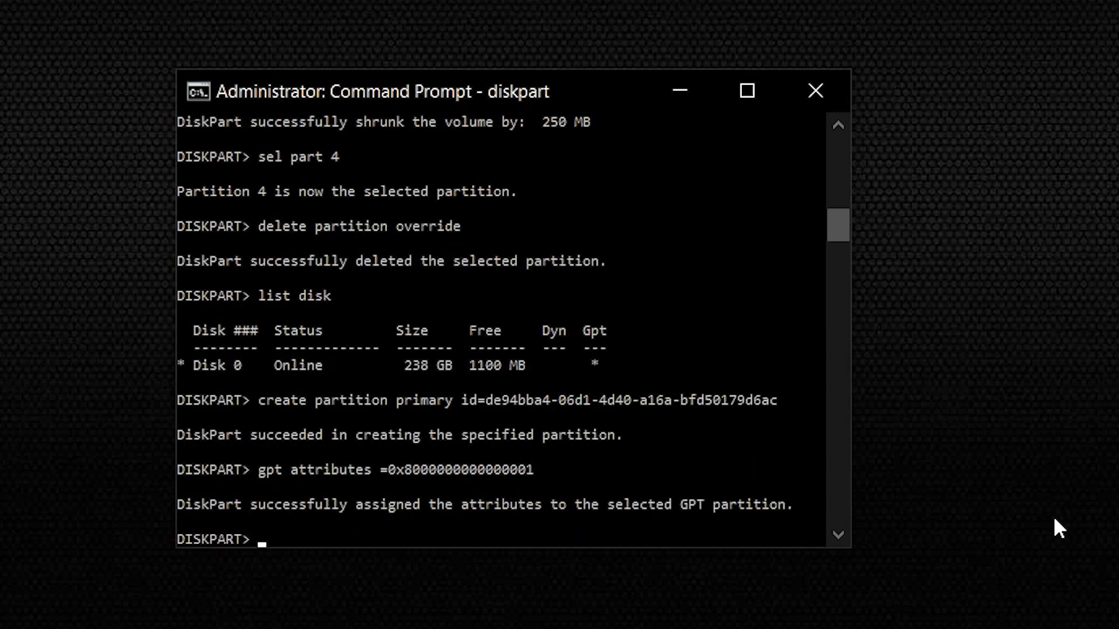
text(create partition primary id=27)
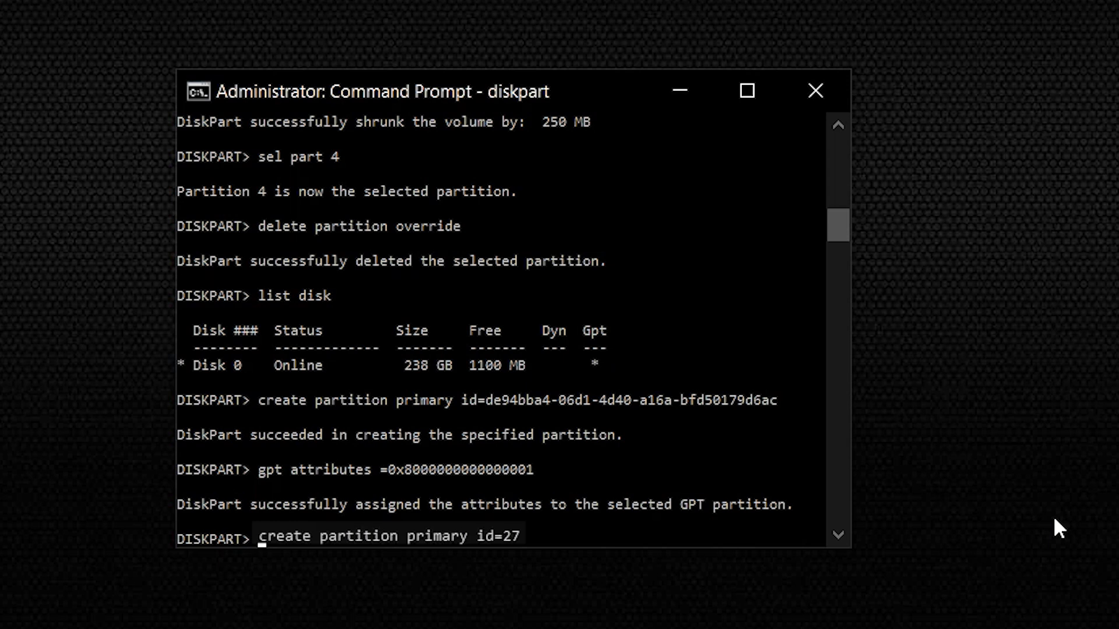
text(format quick fs=ntfs label="Windows RE tools")
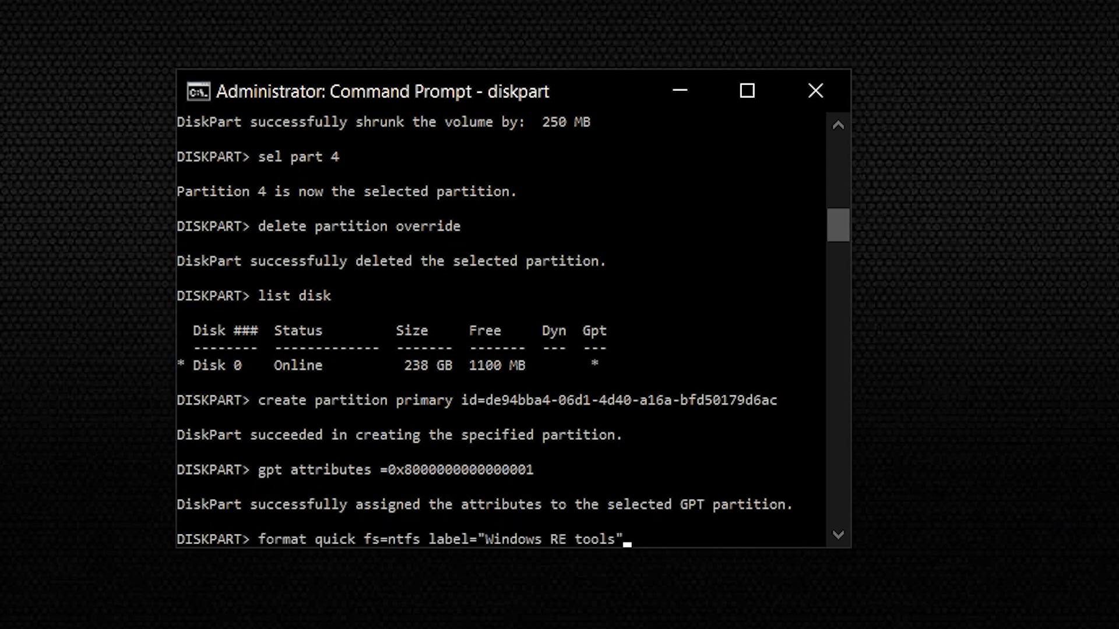
key(enter)
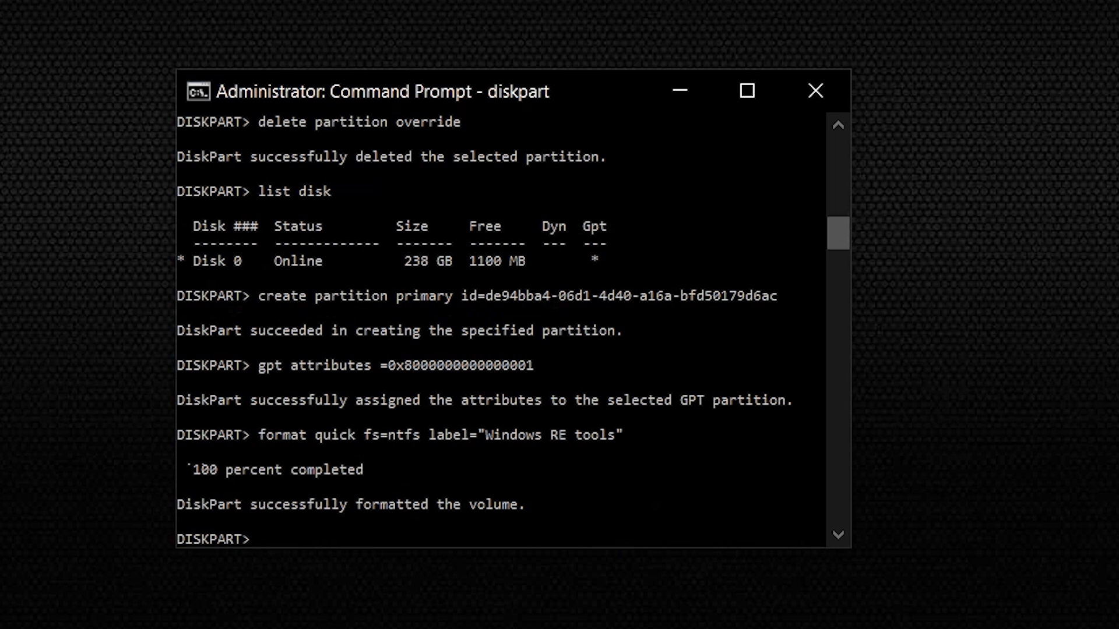
List volumes, exit DiskPart, and re-enable WinRE with reagentc /enable, verifying via reagentc /info.
text(list vol)
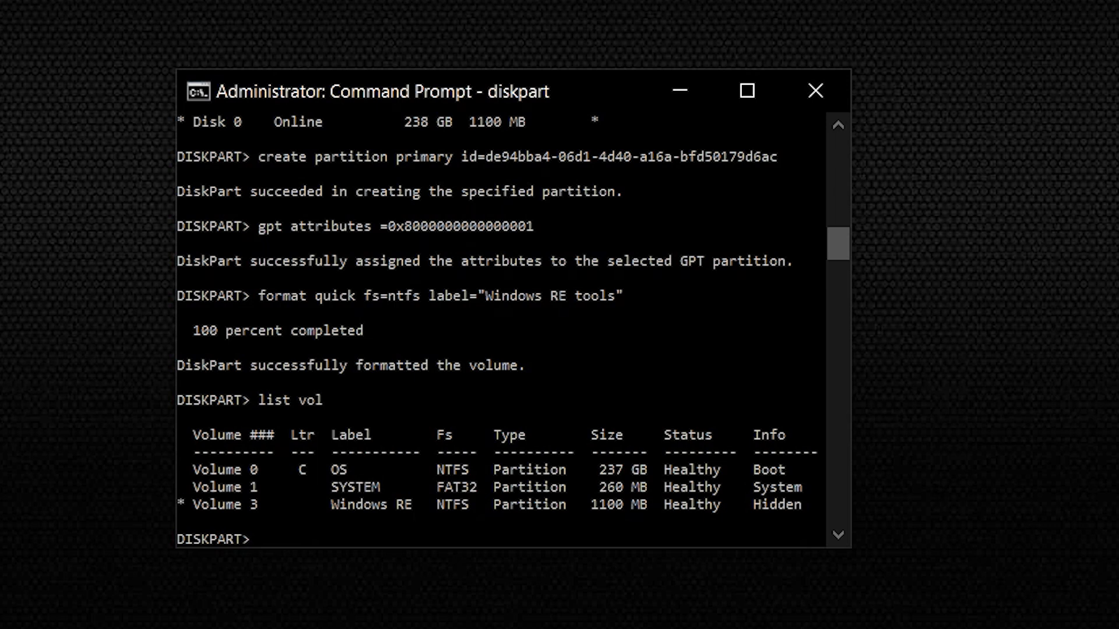
text(exit)
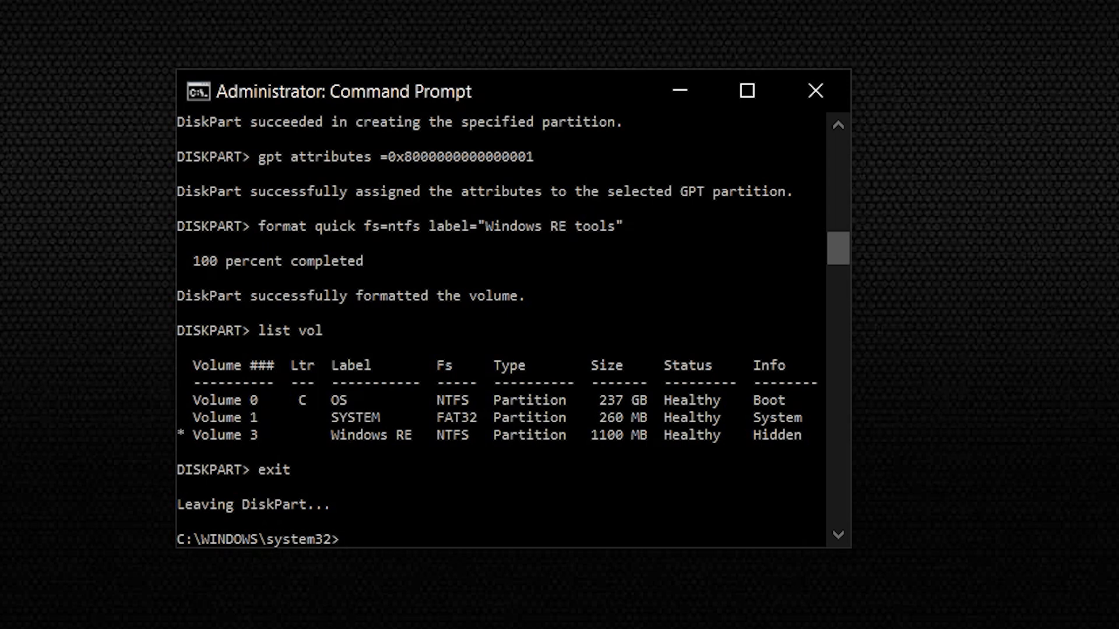
text(reagentc)
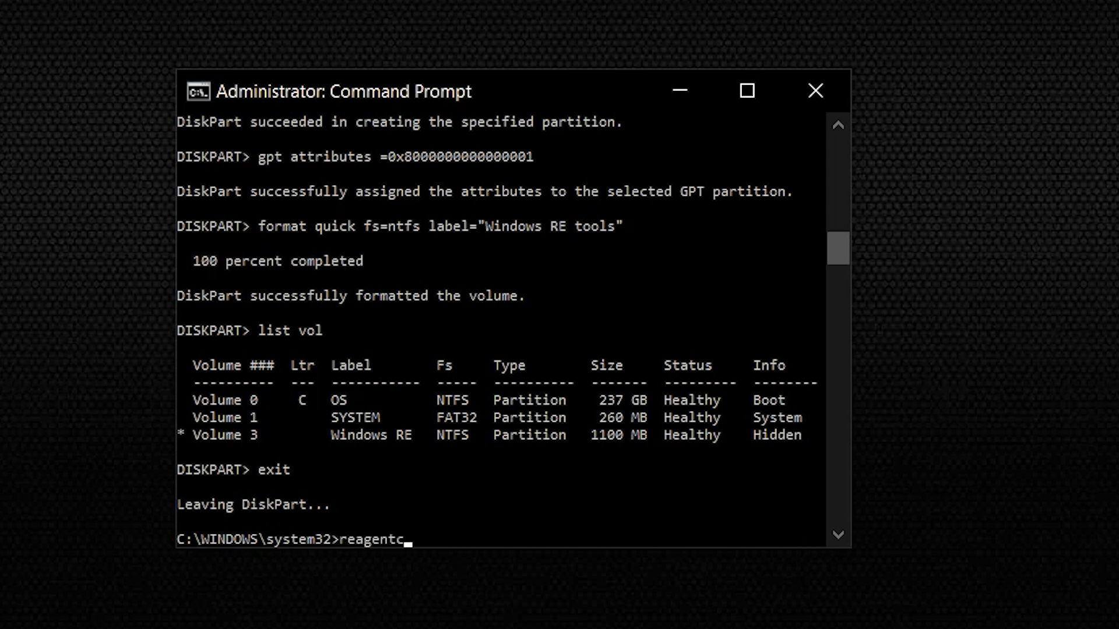
text(/enable)
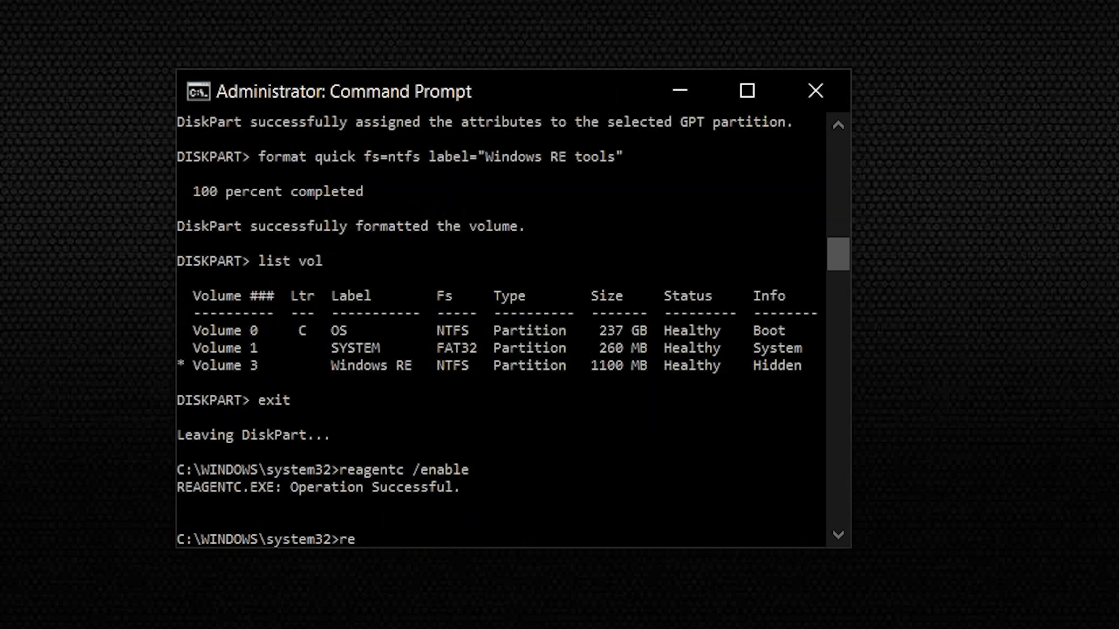
text(reagentc /info)
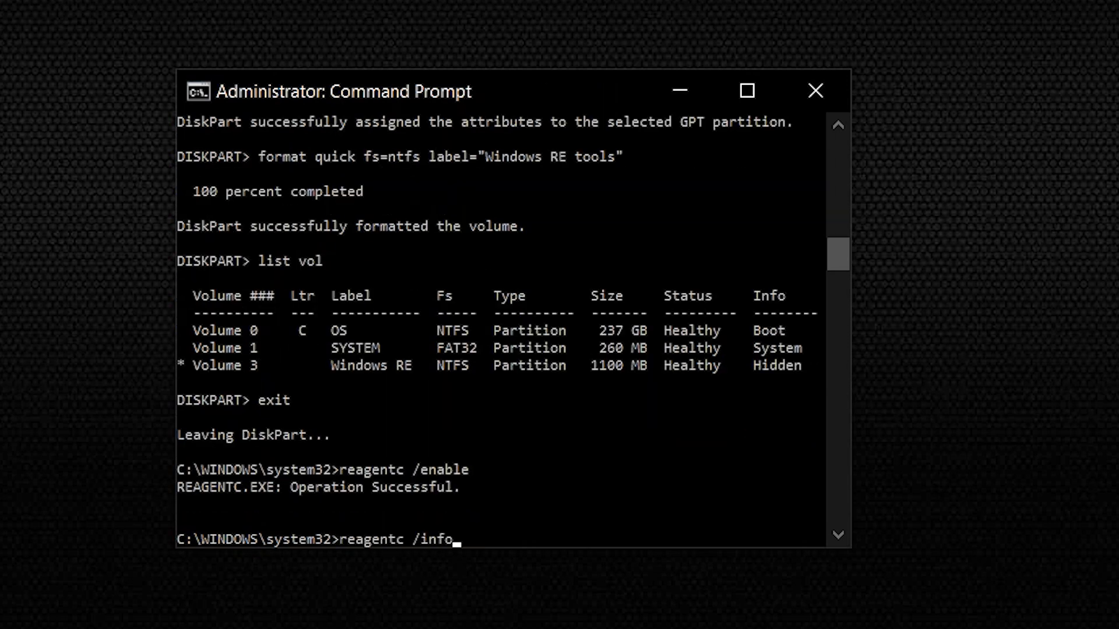